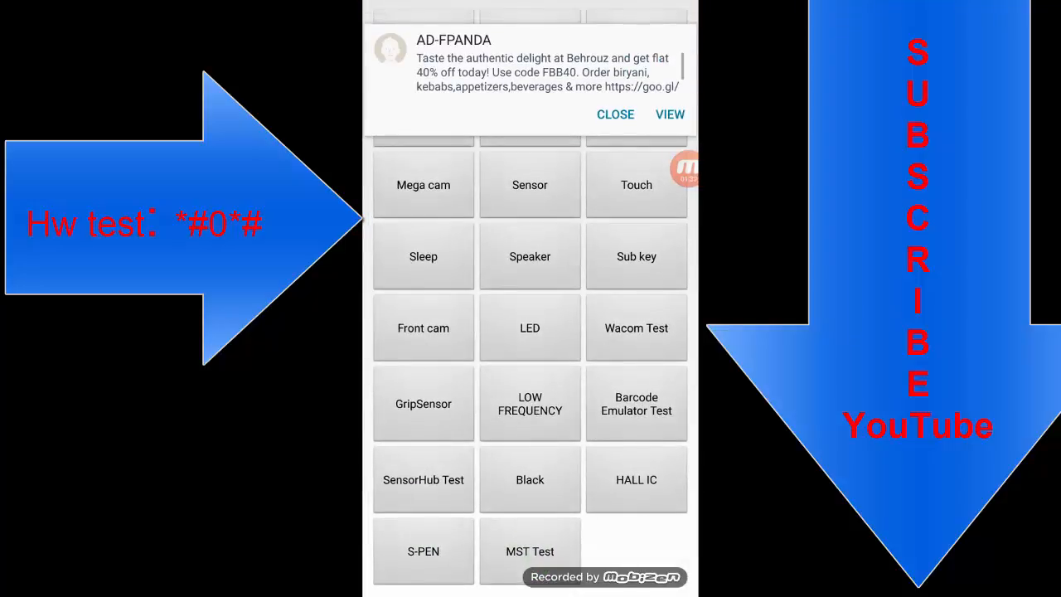
- Dismiss the food-delivery notification and leave the HW test grid for the dialer
click(615, 114)
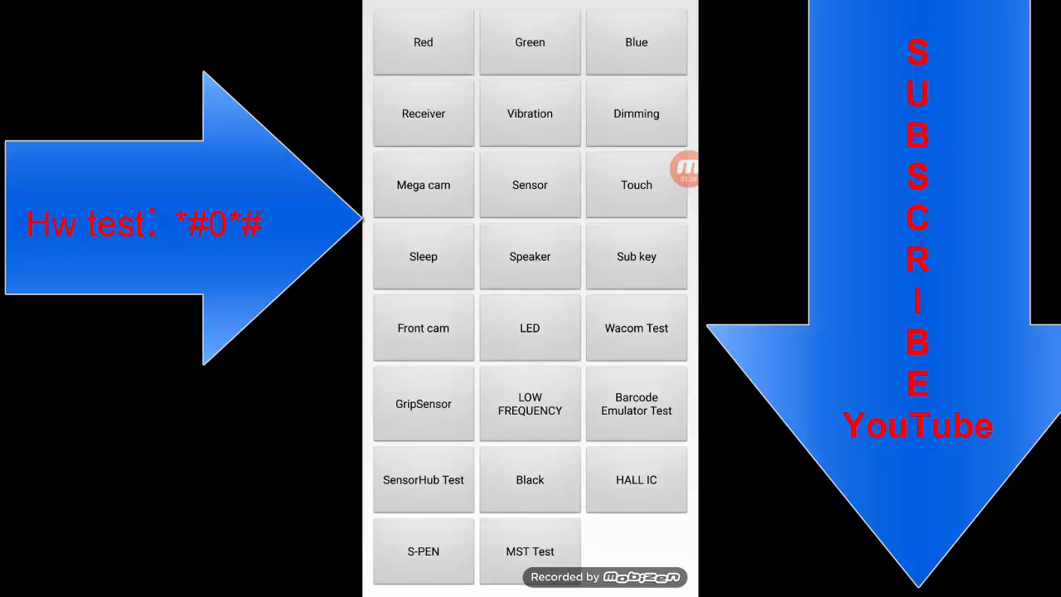
click(423, 184)
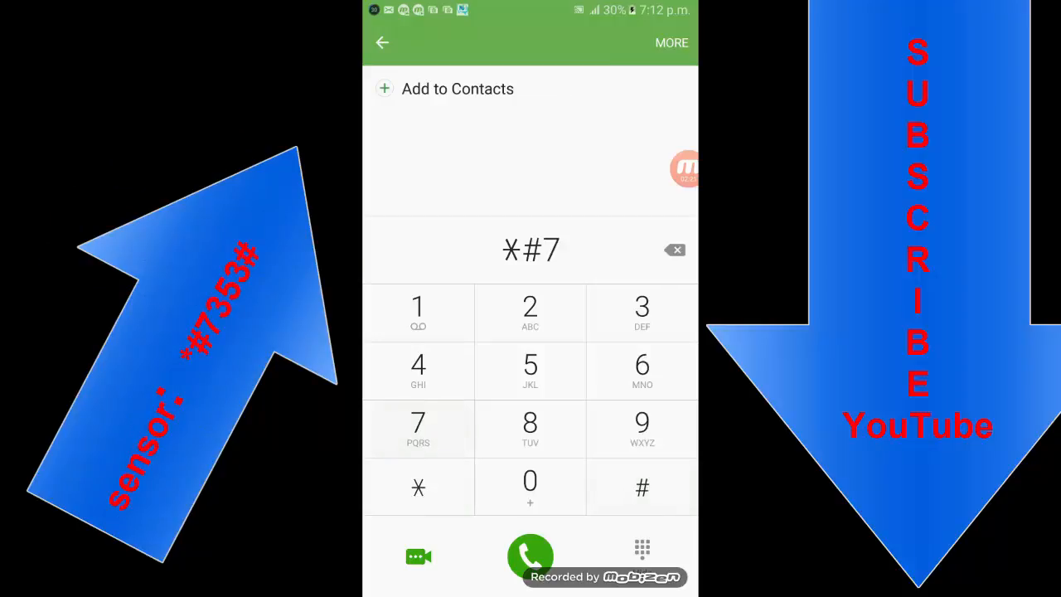
- Complete *#7353# and run the Melody, Vibration and Speaker tests from the list
click(530, 368)
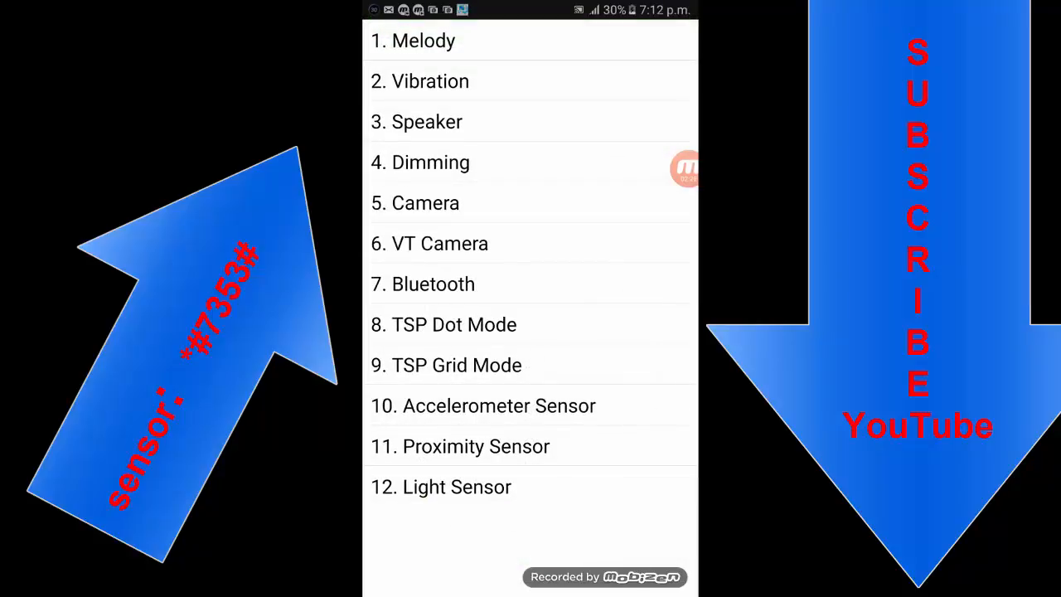
click(413, 40)
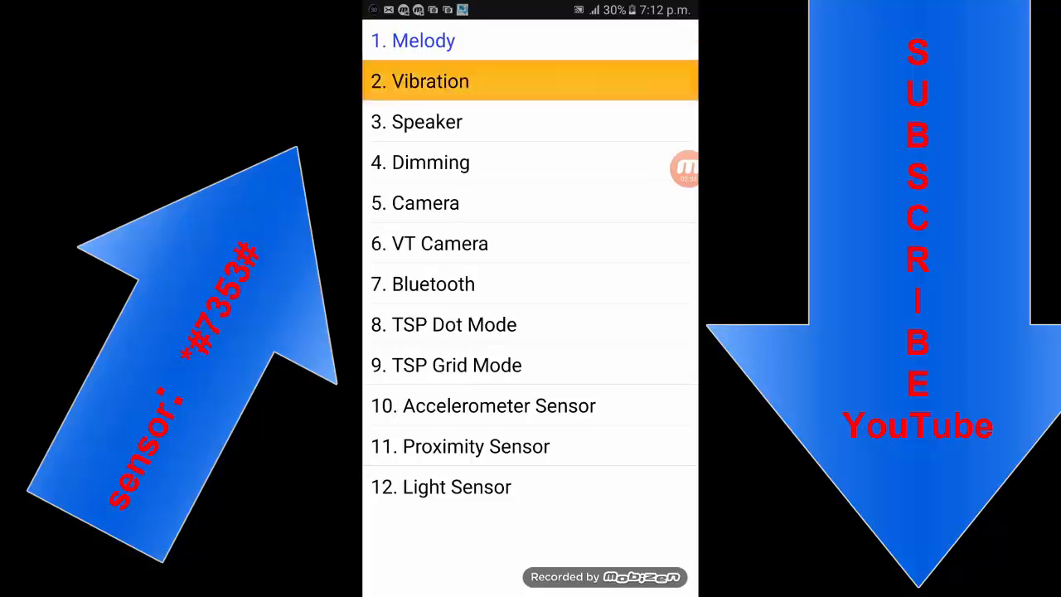
click(421, 79)
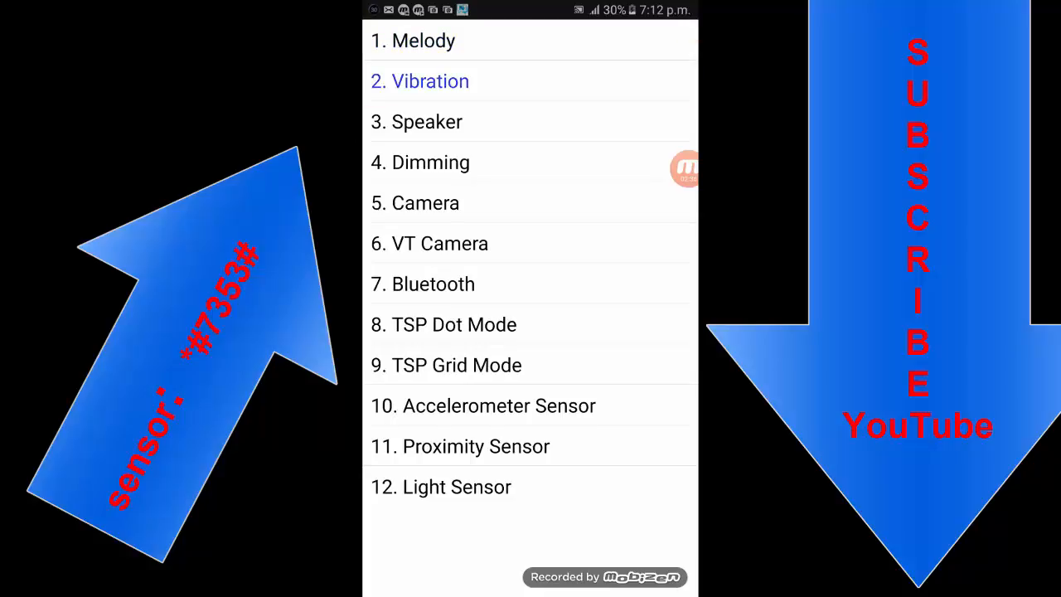
click(428, 121)
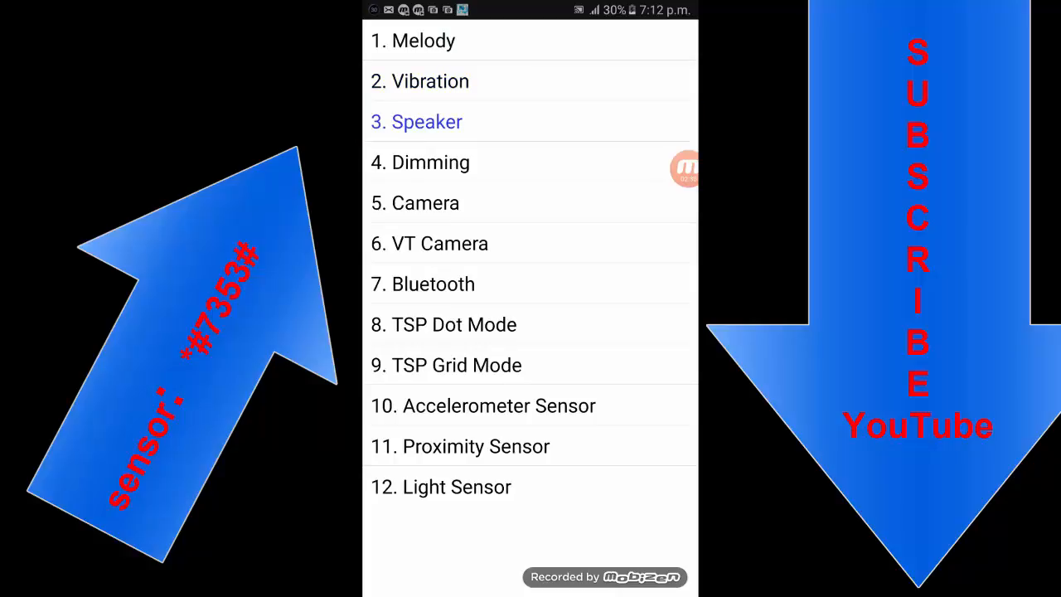
click(431, 162)
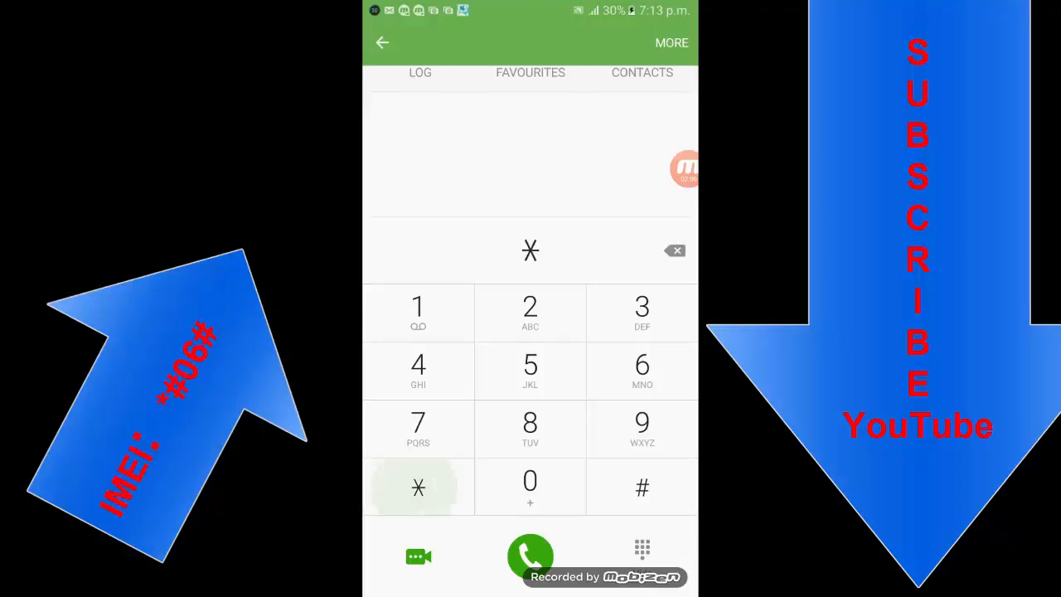
- Dial *#06# to show the IMEI and serial number, then close the dialog
click(641, 488)
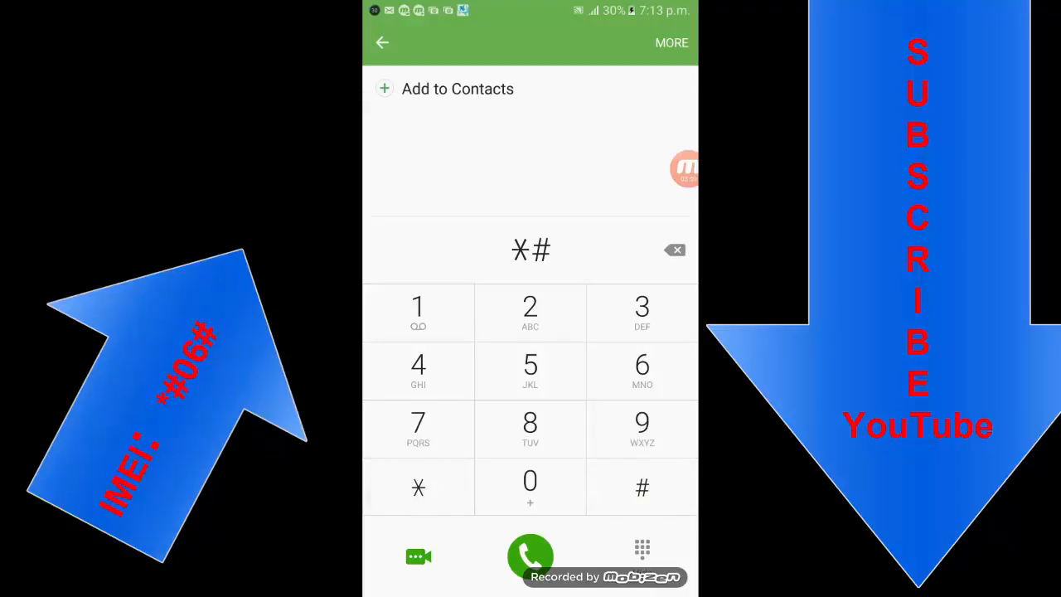
click(643, 372)
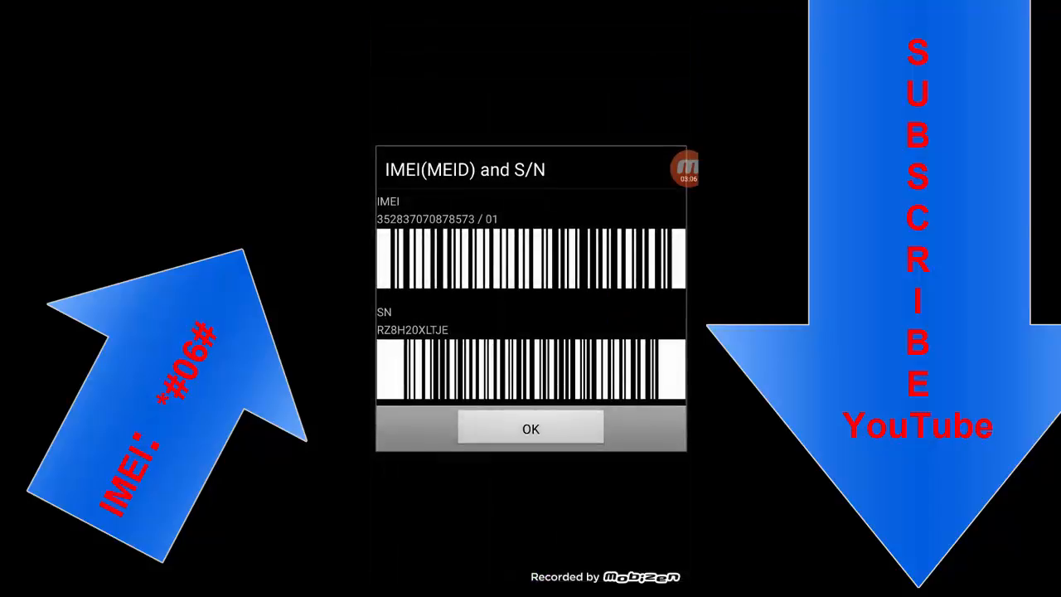
click(531, 428)
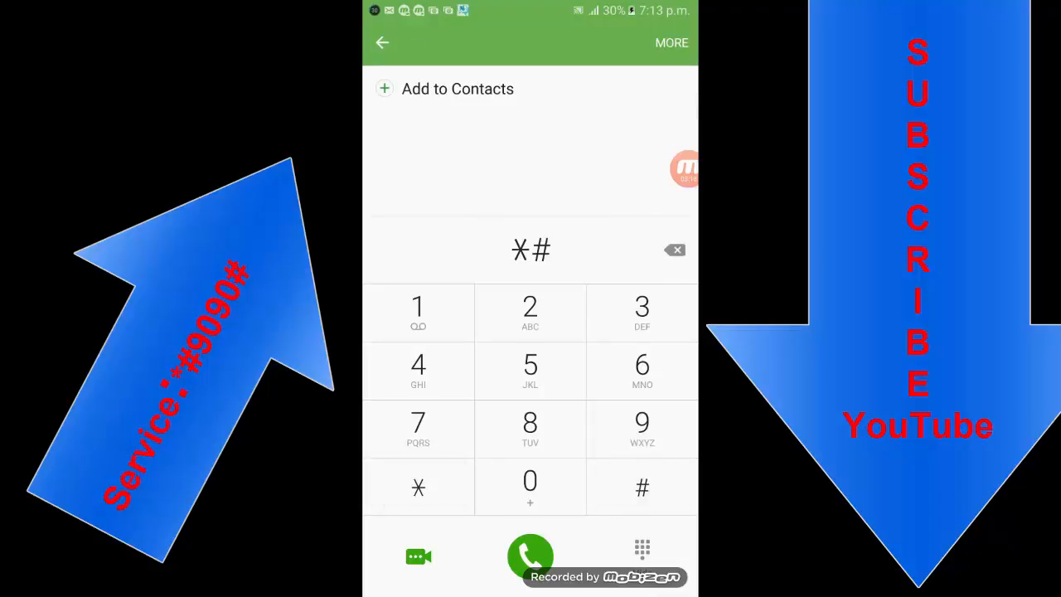
- Complete *#9090# to view the DIAG CONTROL menu, return, and enter * for the next code
click(642, 427)
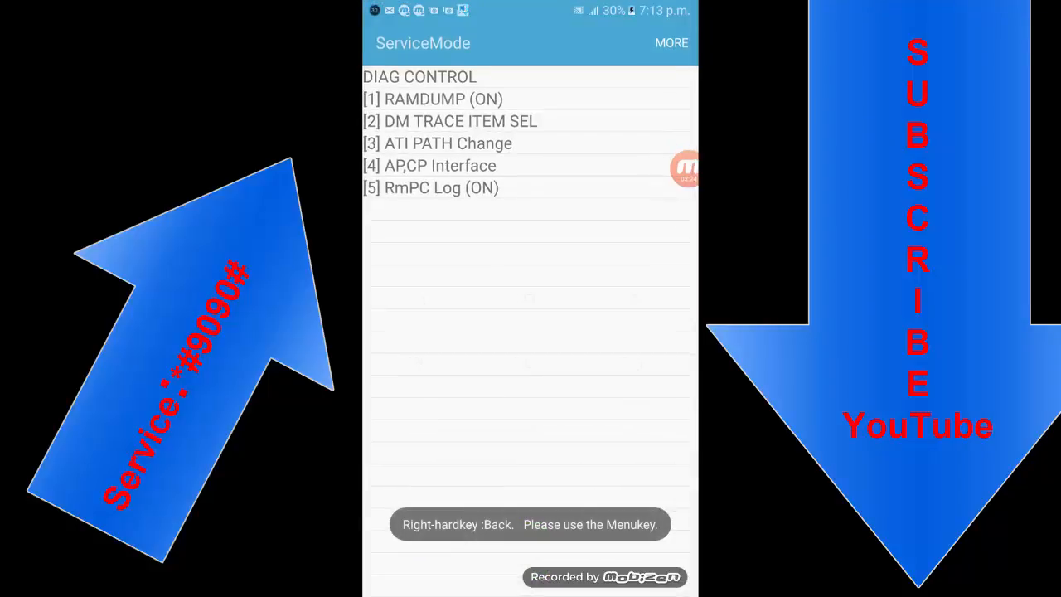
click(450, 121)
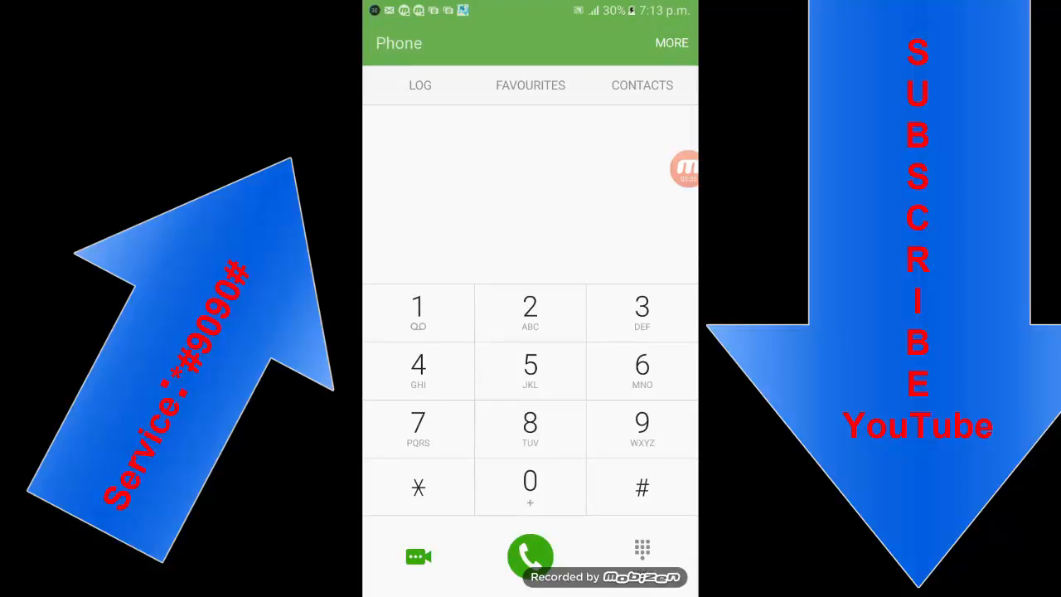
click(642, 487)
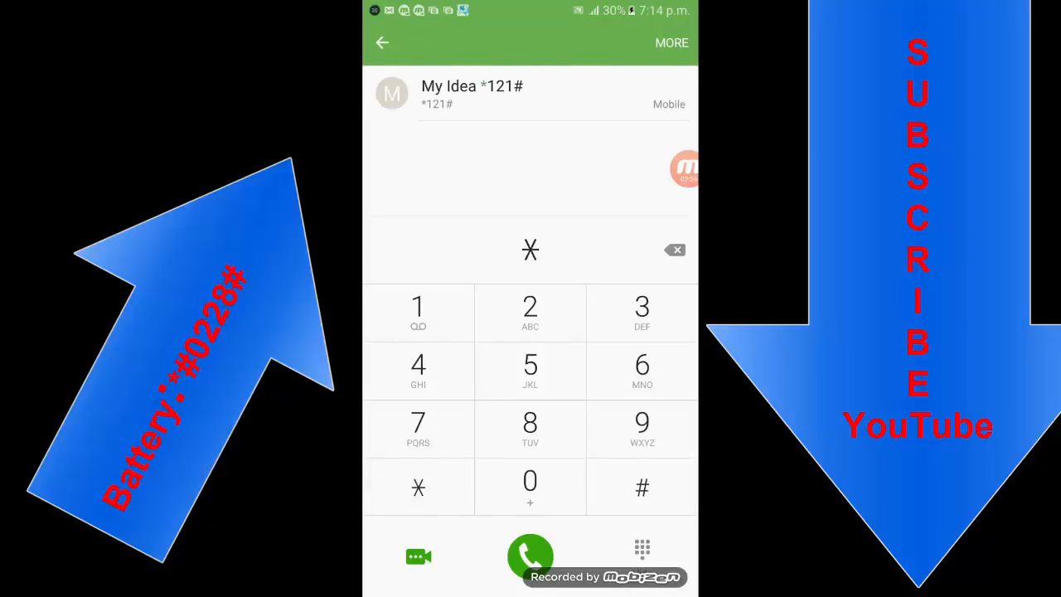
- Clear the partly entered * so the number field is empty
click(641, 487)
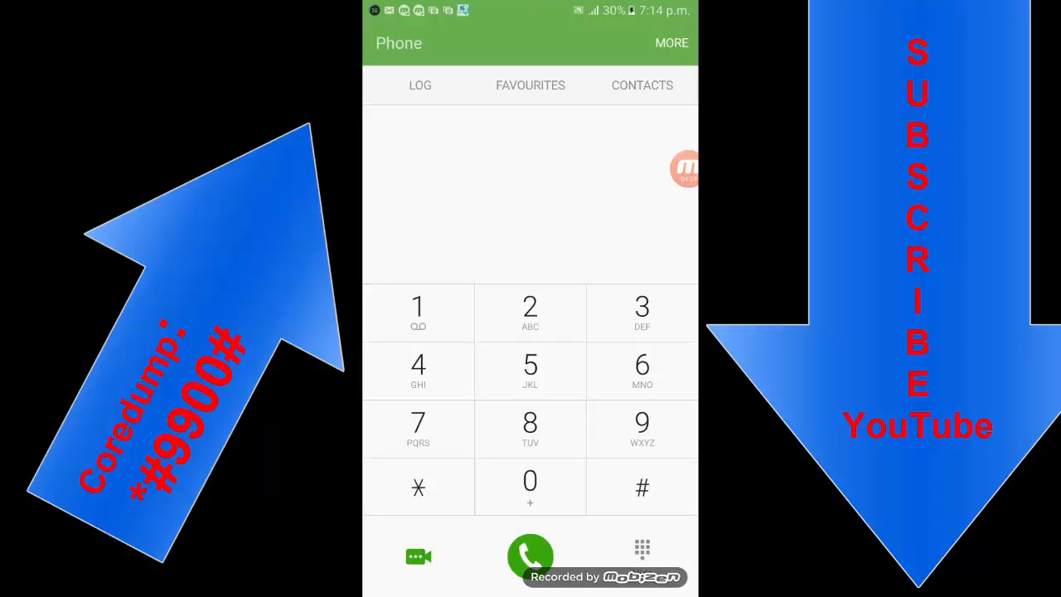
- Dial *#9900# for SysDump, run DUMPSTATE/LOGCAT/MODEM LOG and acknowledge the Dump Result
click(418, 487)
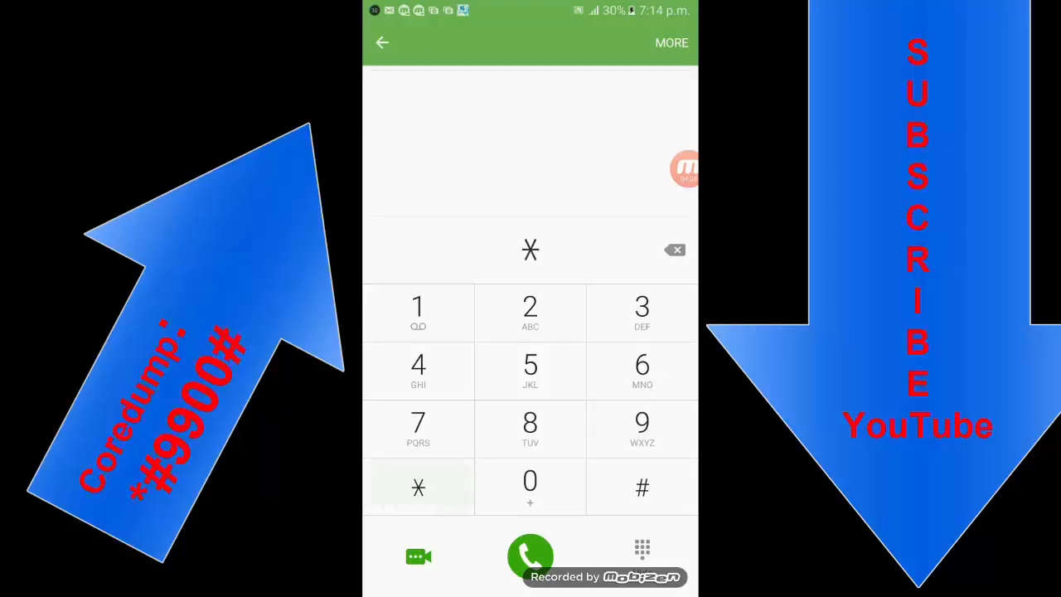
click(642, 427)
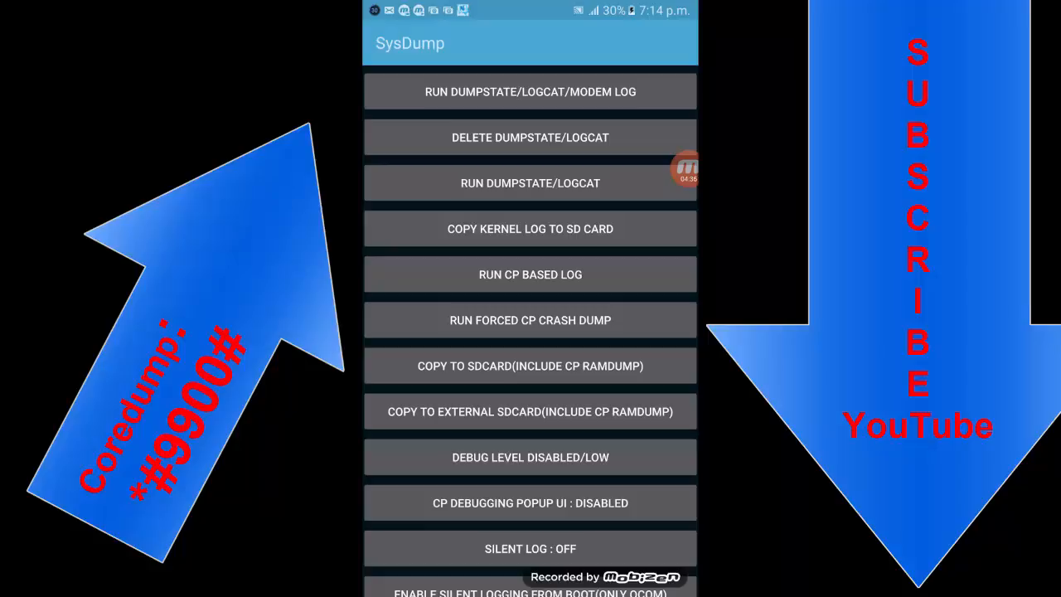
click(531, 275)
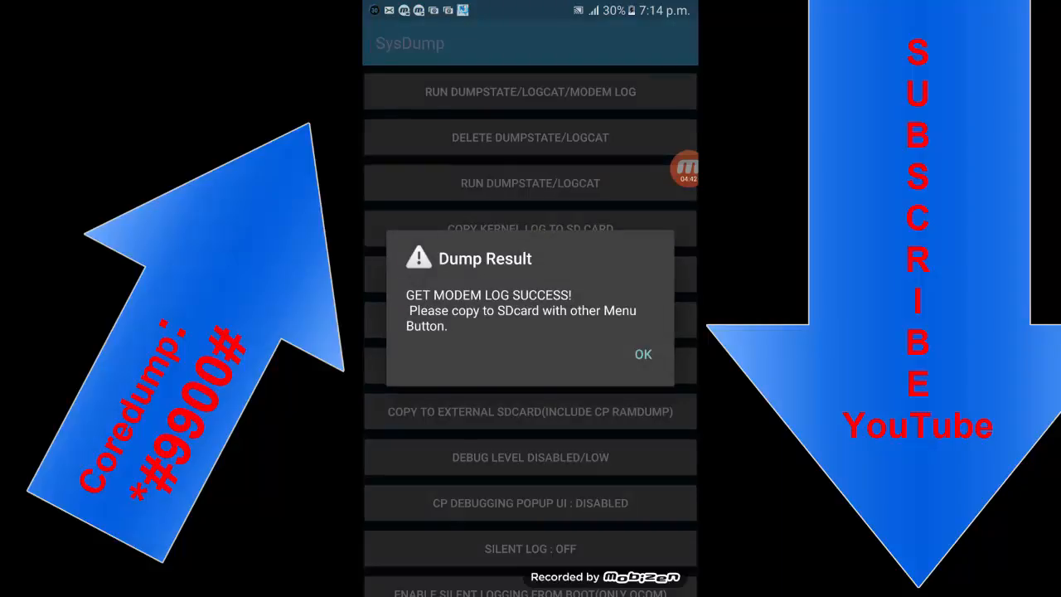
click(643, 355)
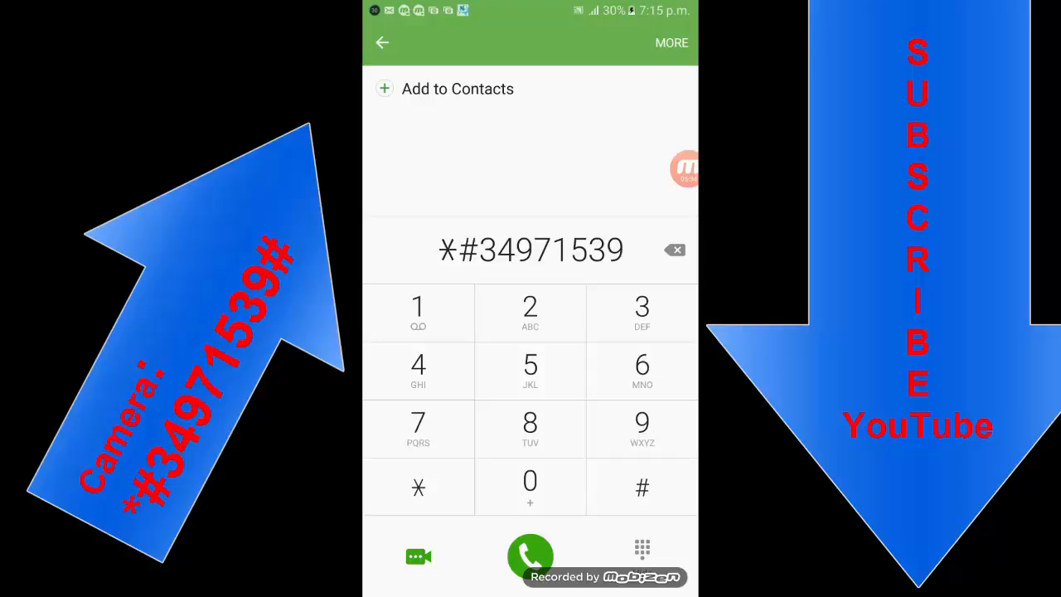
- Complete *#34971539# for CameraFirmware Standard, dismiss the F/W Update fail notice and return
click(531, 555)
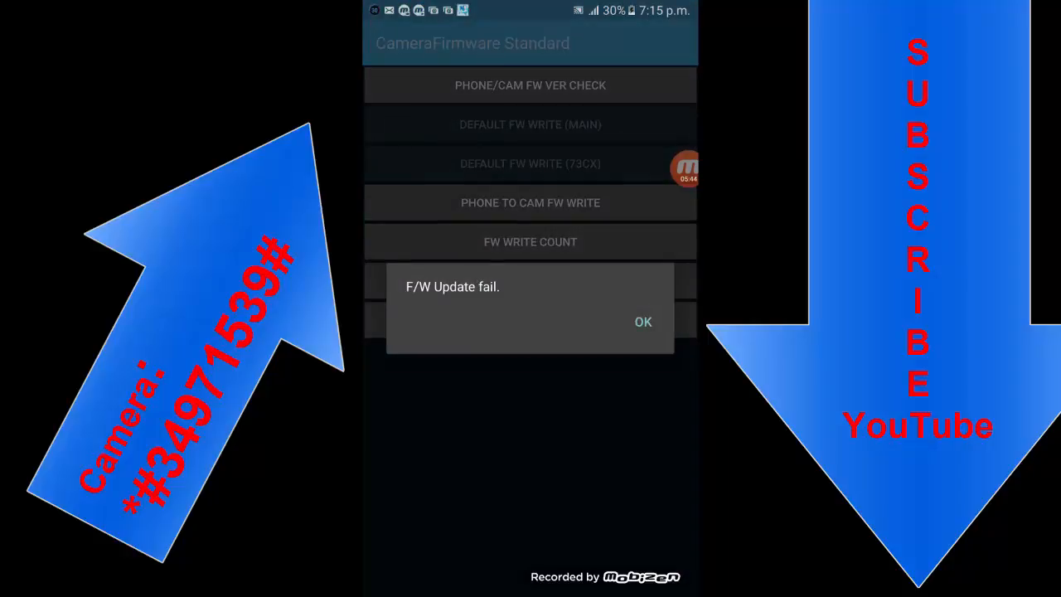
click(643, 321)
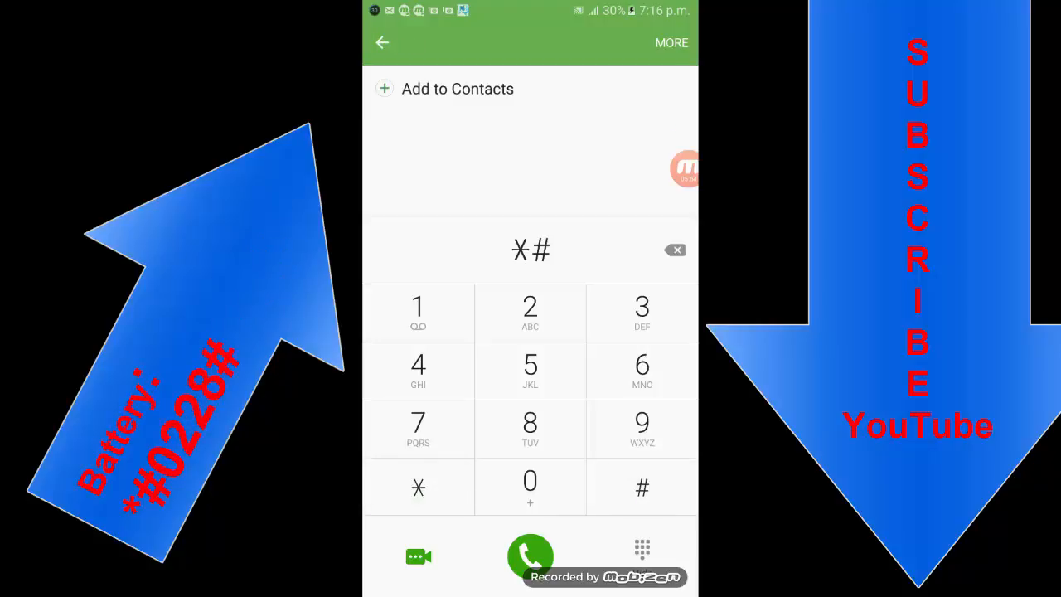
click(531, 311)
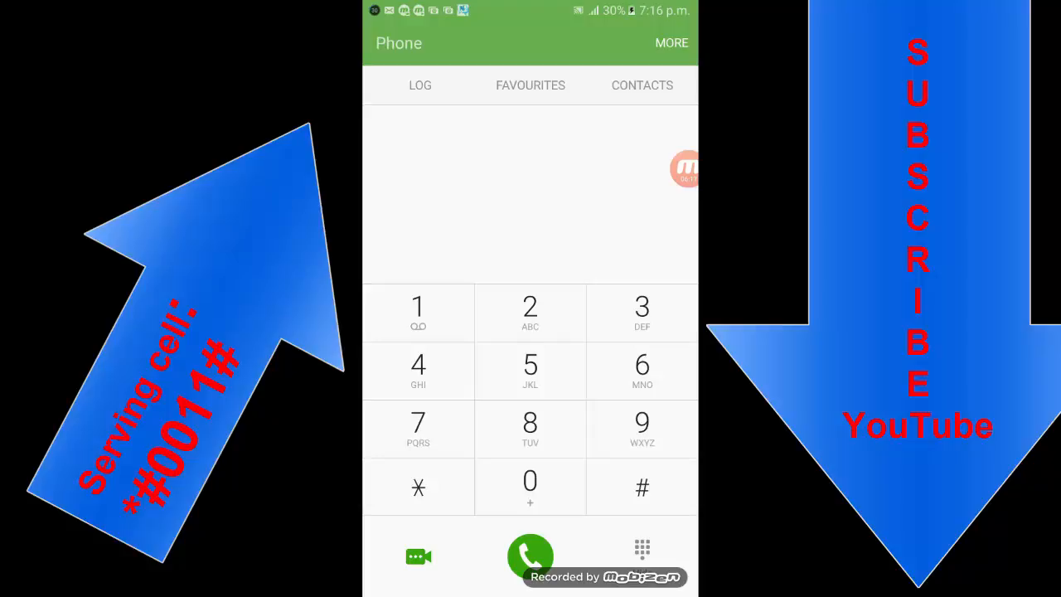
- Dial *#0011# to show the ServiceMode LTE-BASIC Info serving cell details
click(642, 488)
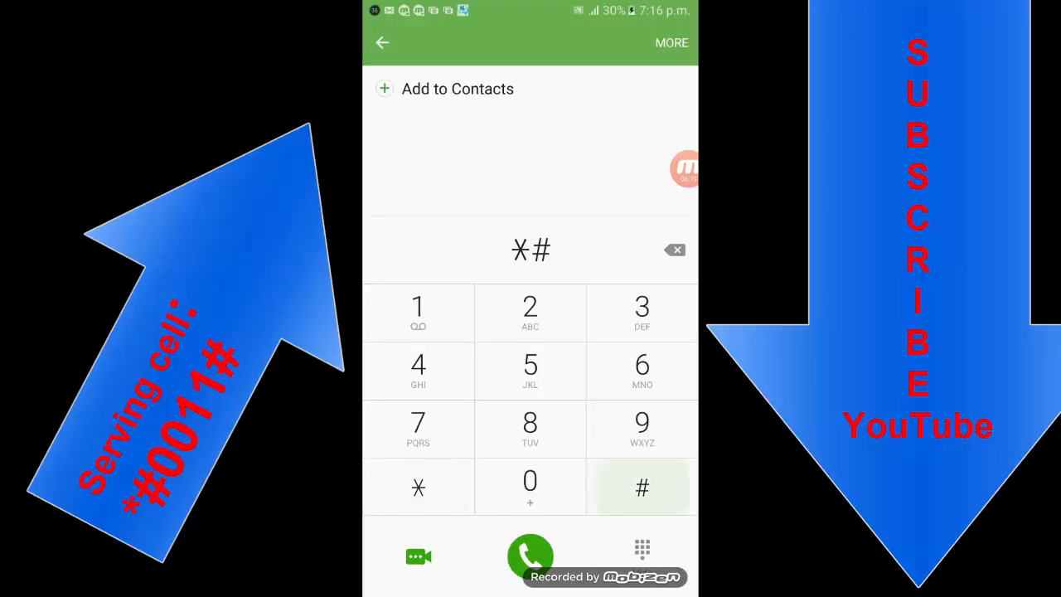
click(530, 484)
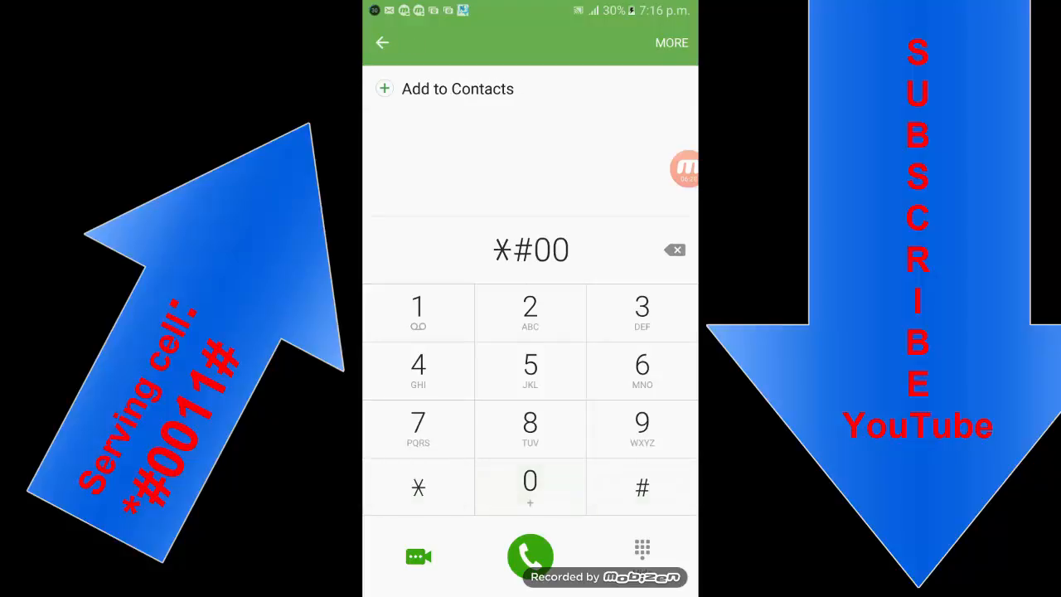
click(531, 557)
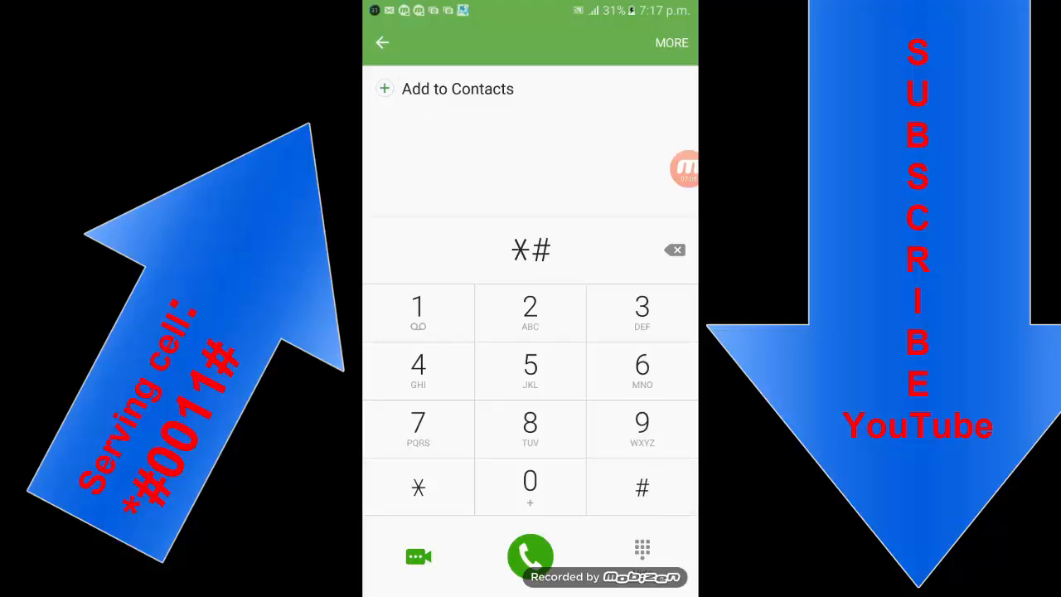
click(530, 483)
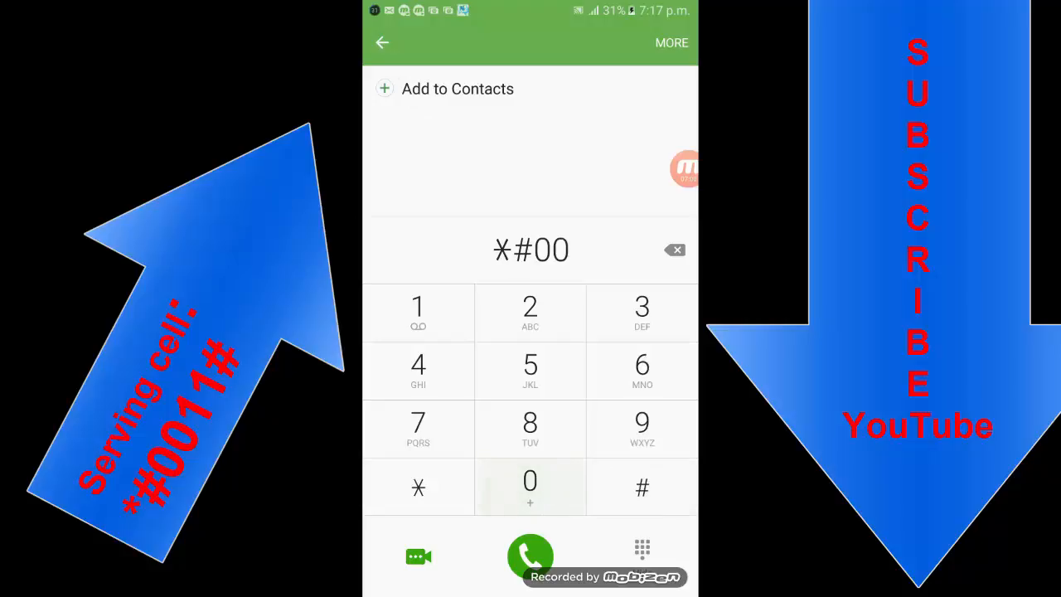
click(418, 312)
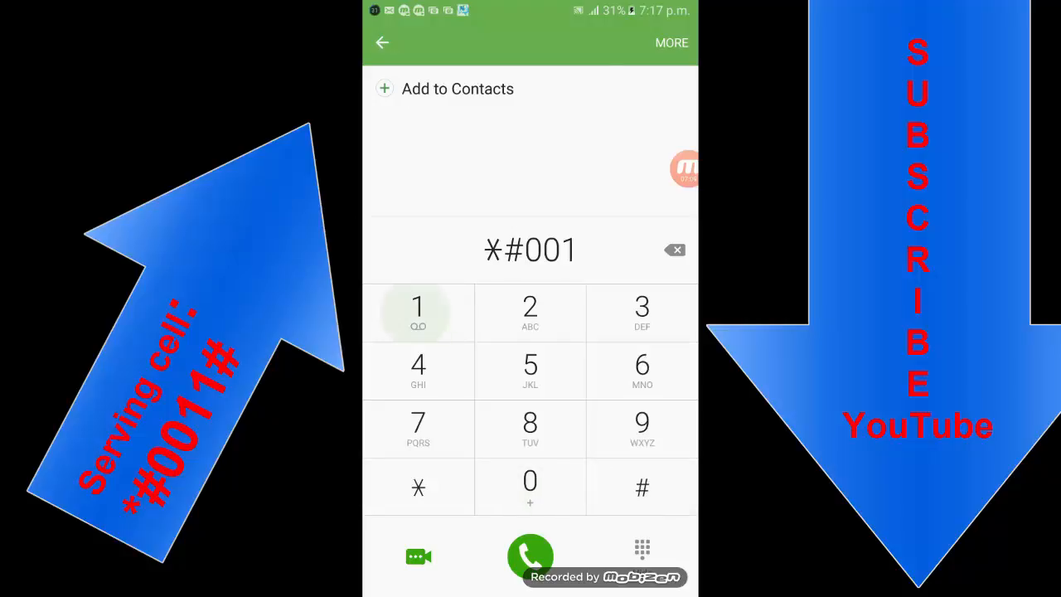
click(531, 554)
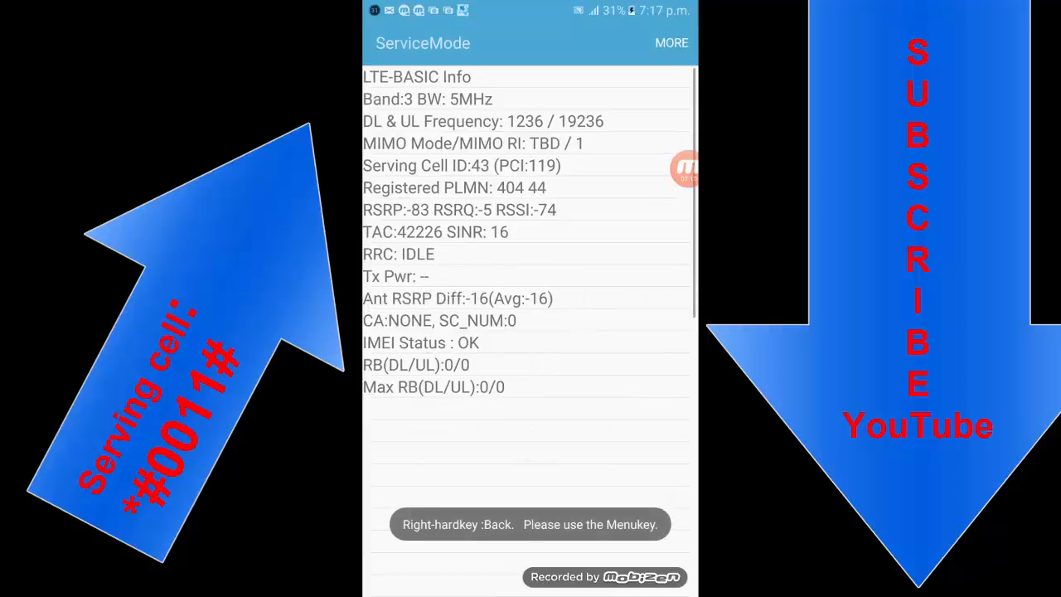